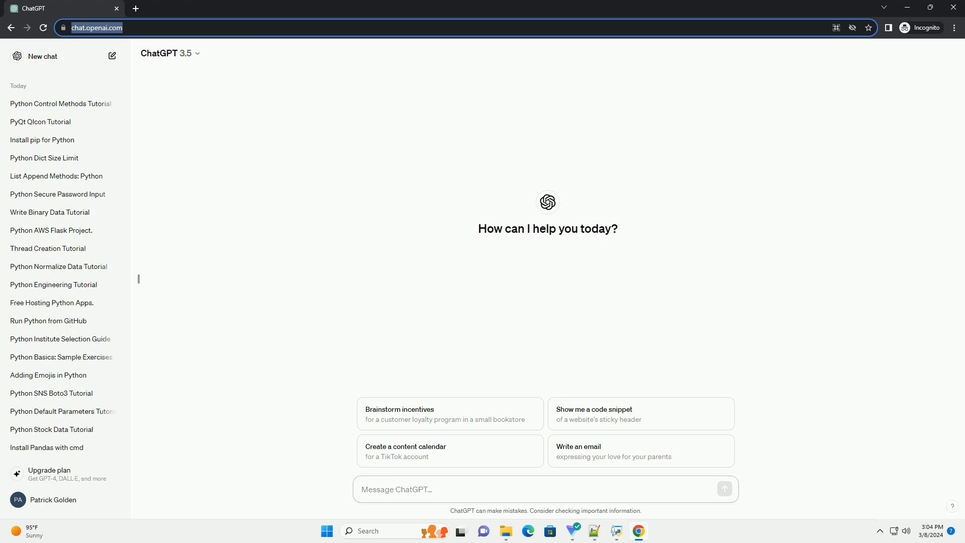
- Ask ChatGPT how to check the Python version on Ubuntu and submit the prompt
left_click(398, 488)
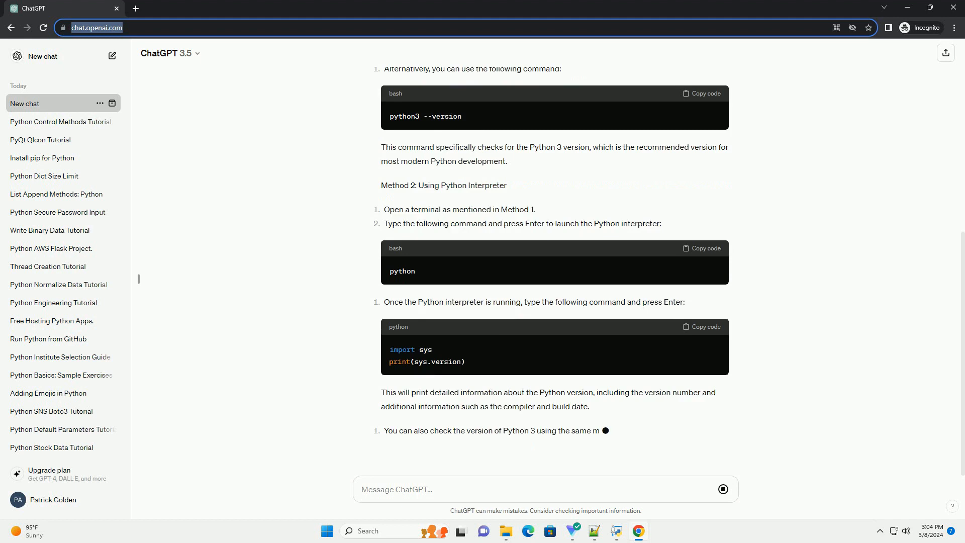
- Scroll down the chat to read Method 3, checking installed Python packages with apt
scroll("down", 3)
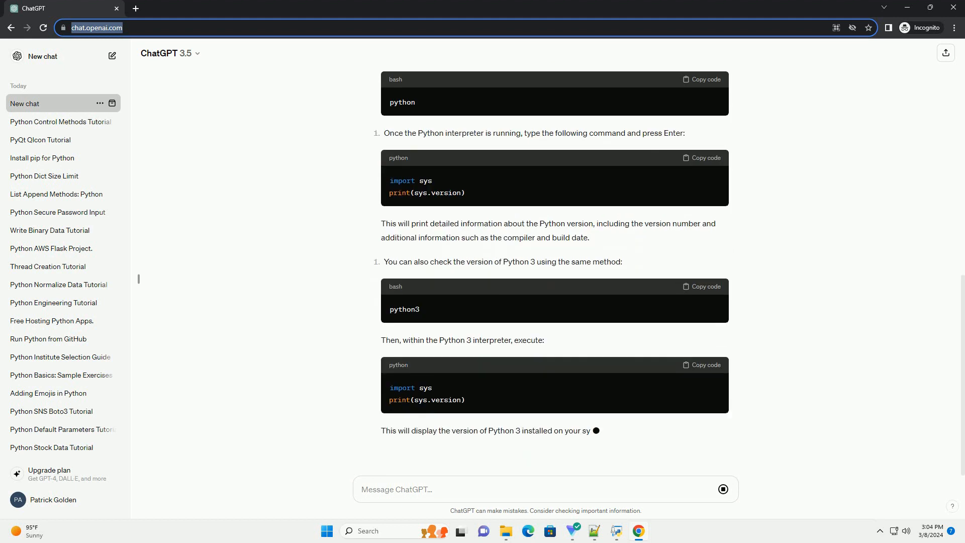
scroll("down", 3)
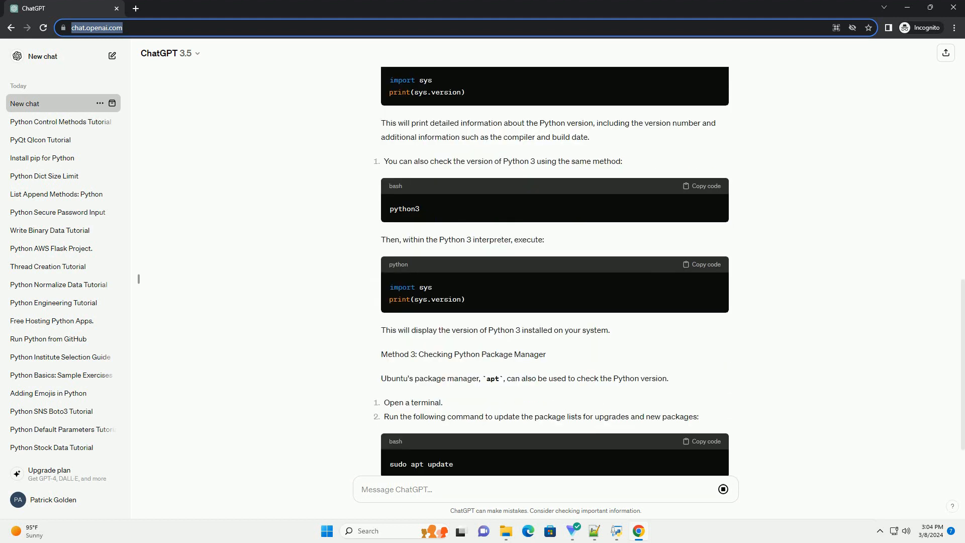
scroll("down", 3)
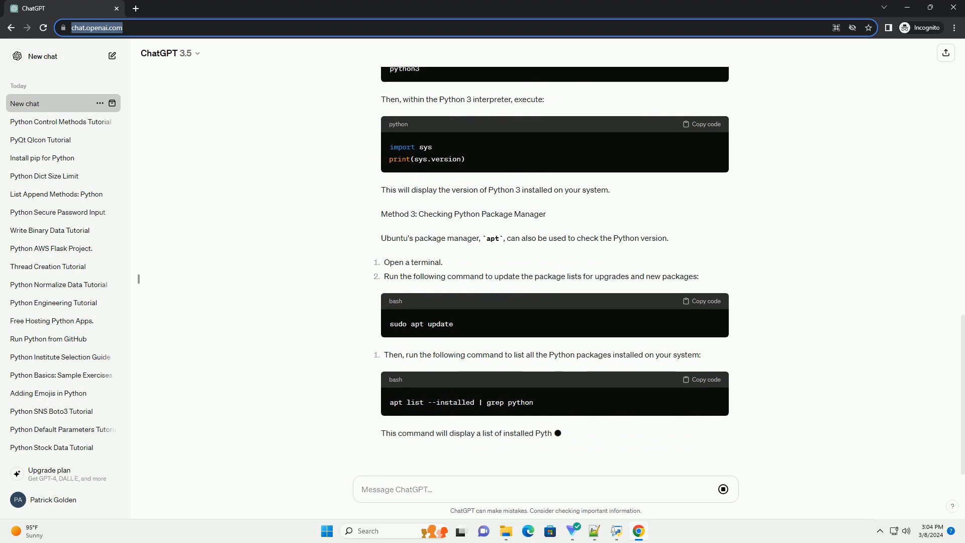